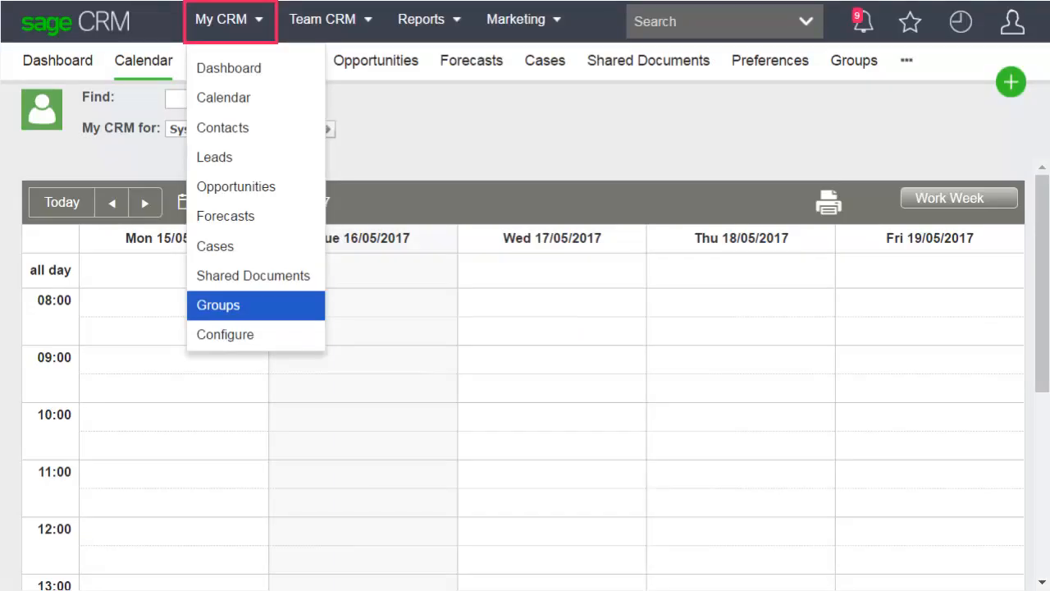
left_click(218, 305)
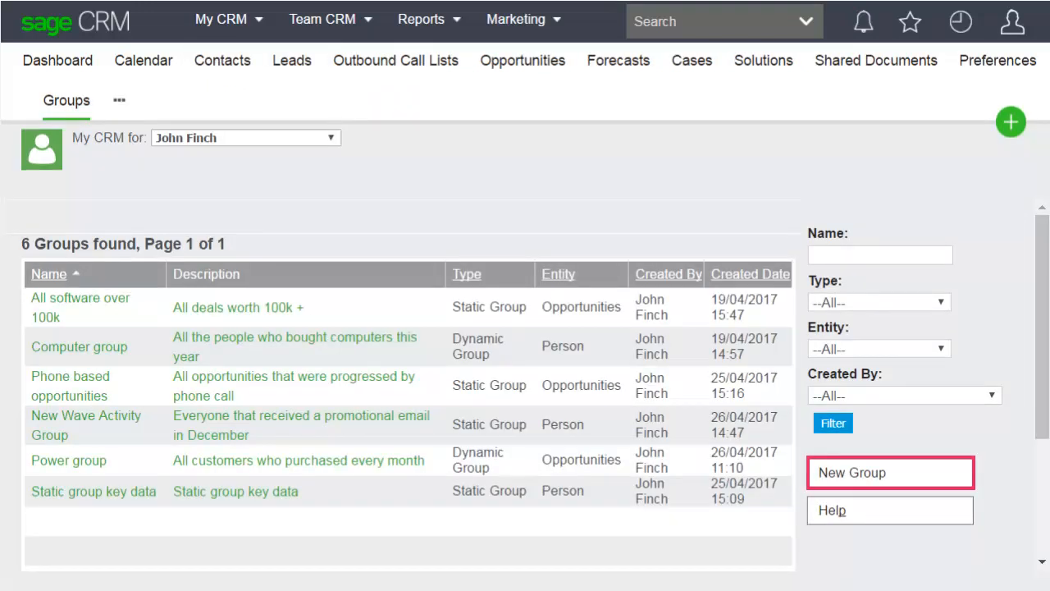
- Create a static Opportunity group 'Licenses sold in Europe' with its description
left_click(852, 472)
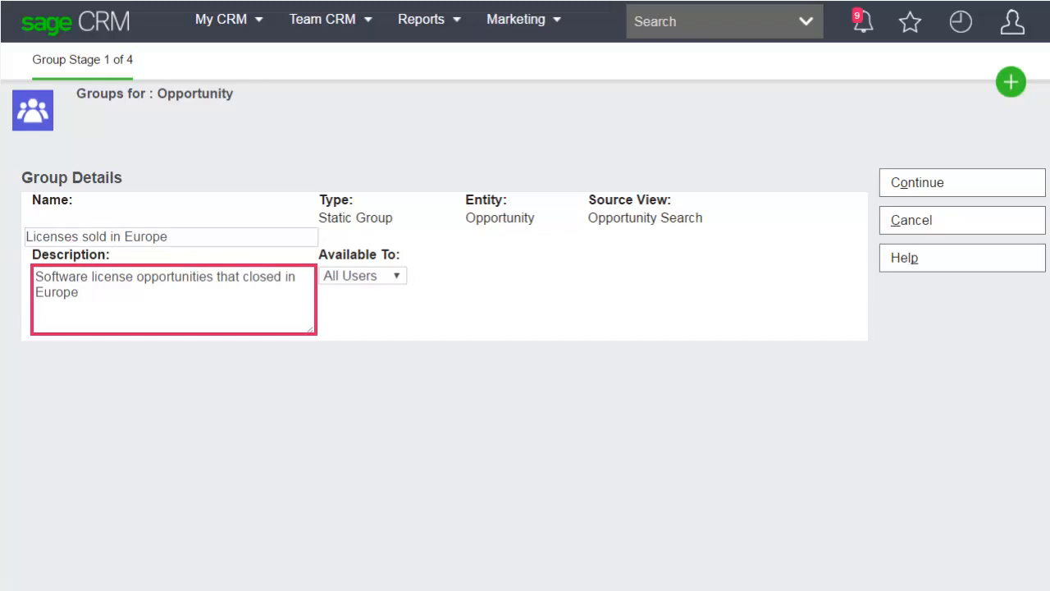
left_click(372, 218)
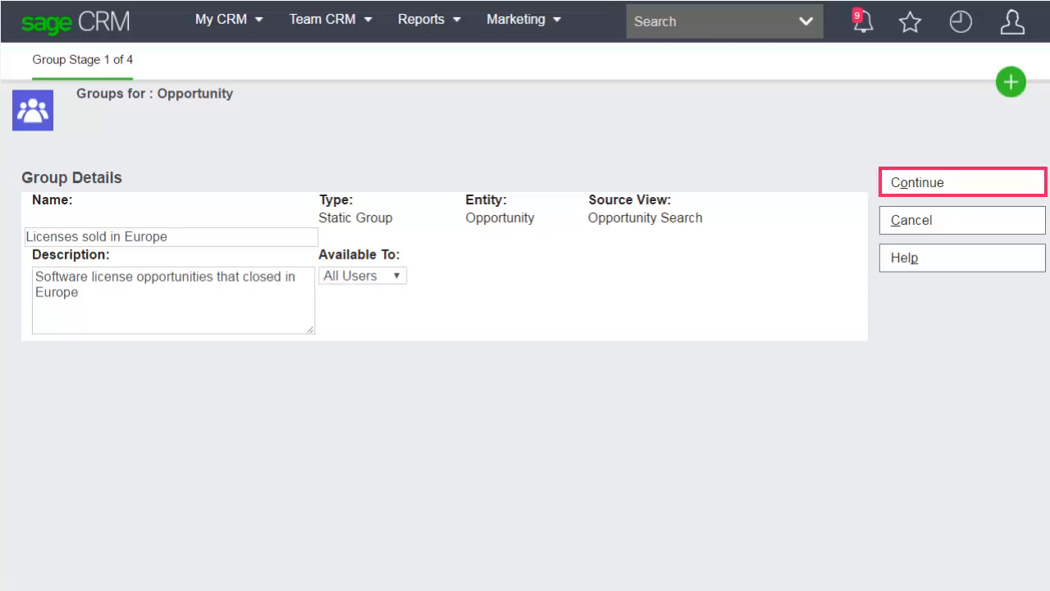
- Accept the group details and Company Name sorted columns to reach Advanced Find
left_click(916, 182)
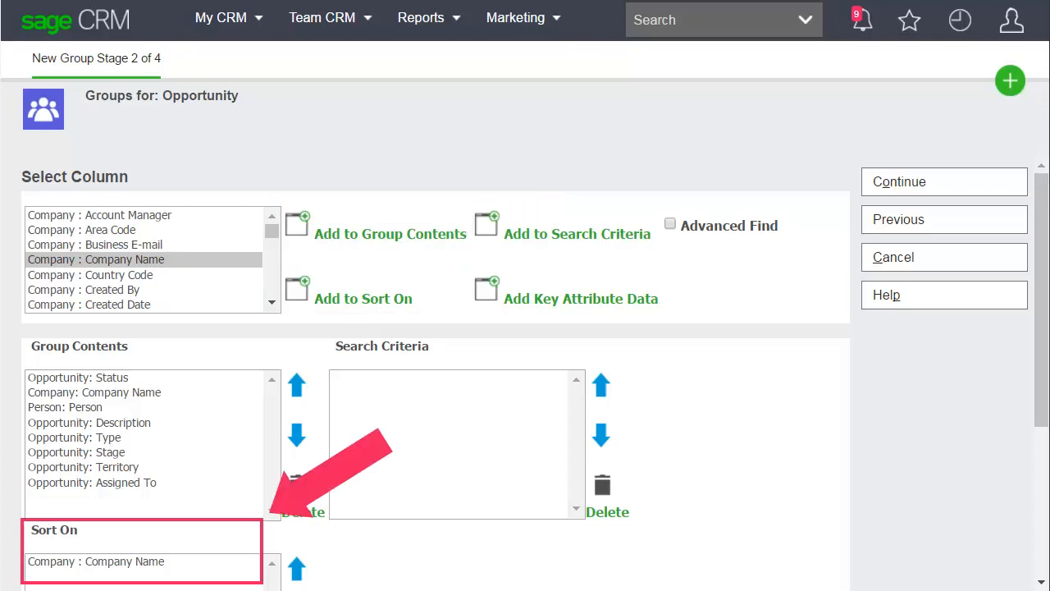
left_click(671, 224)
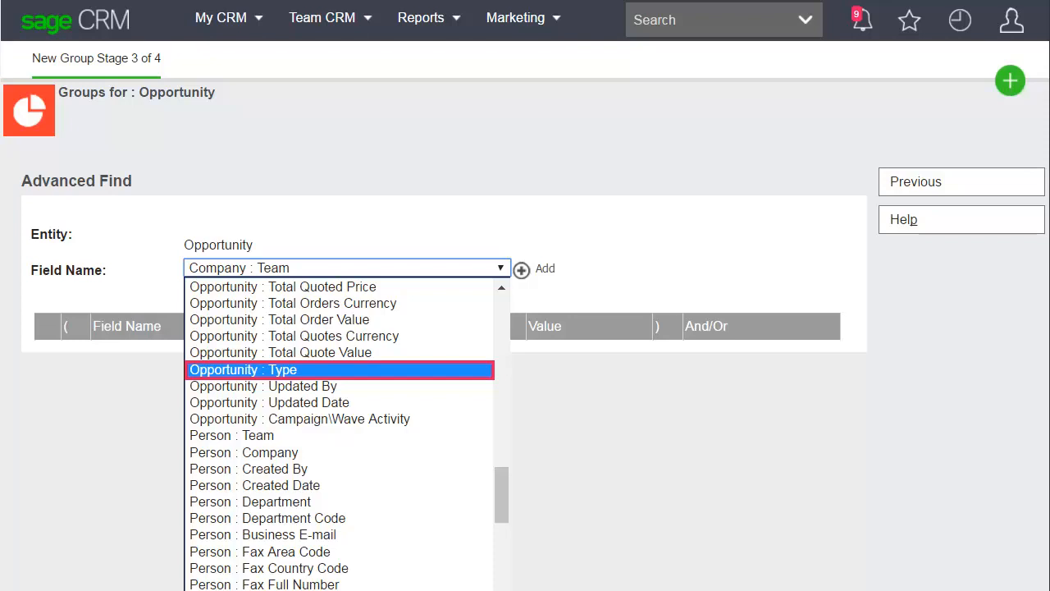
- Filter on Type License, Certainty 100%, Territory Europe, and save the group
left_click(242, 369)
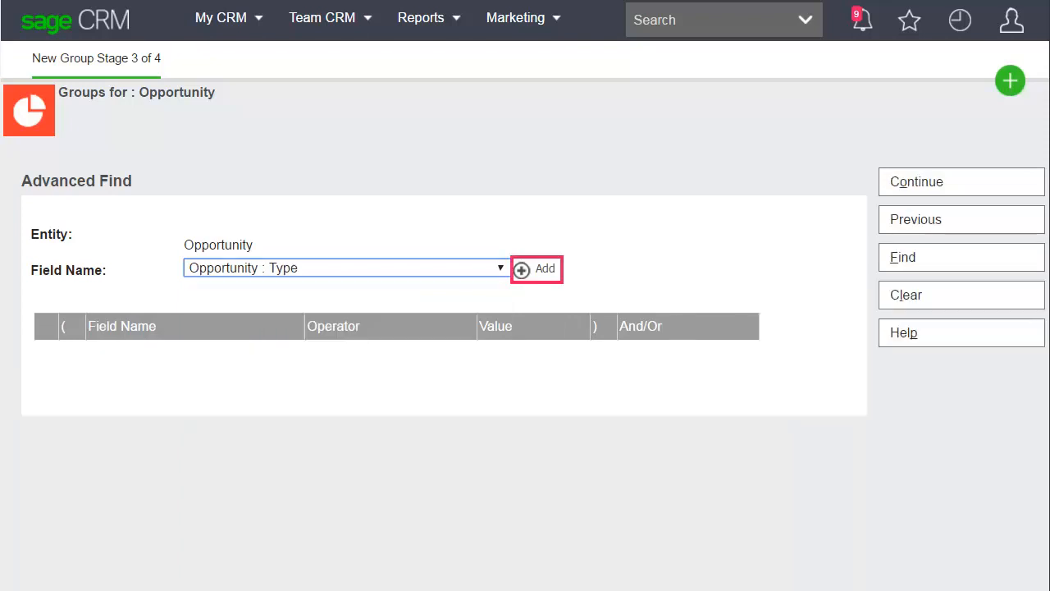
left_click(522, 269)
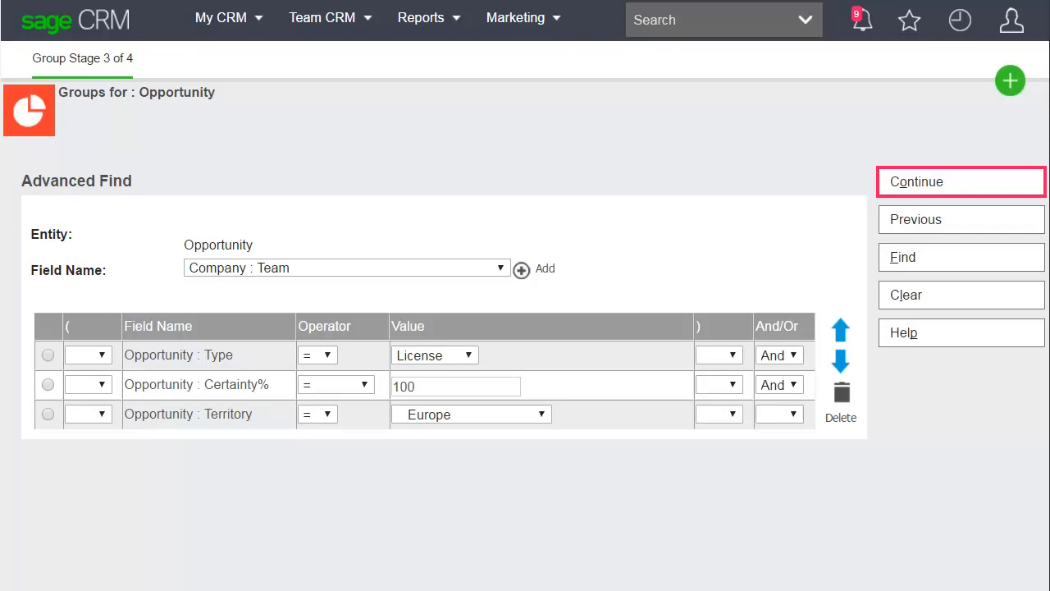
left_click(960, 182)
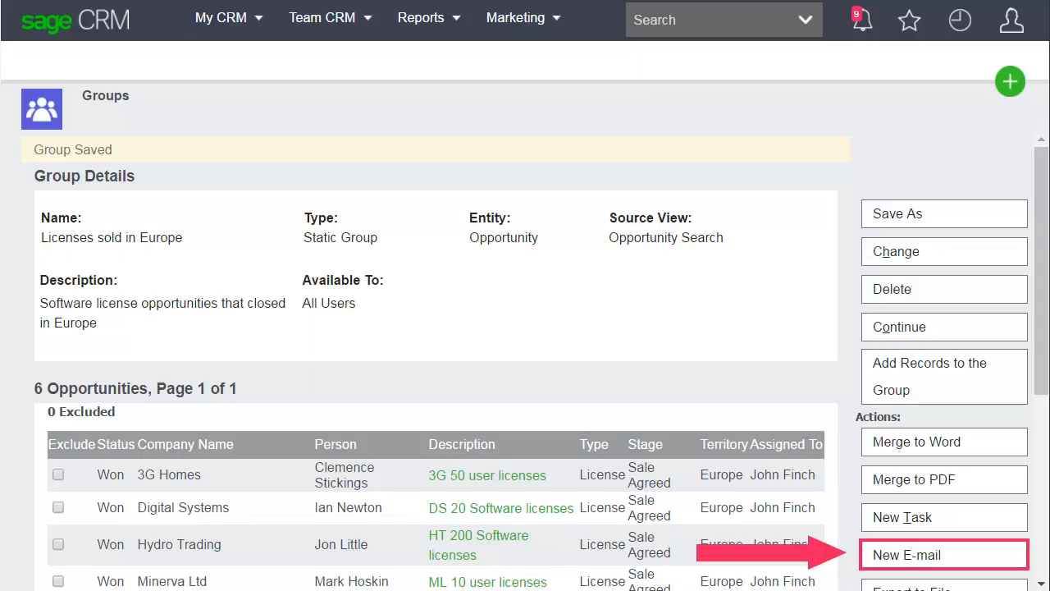
- Send the free webex demo email to the group's six members
left_click(943, 555)
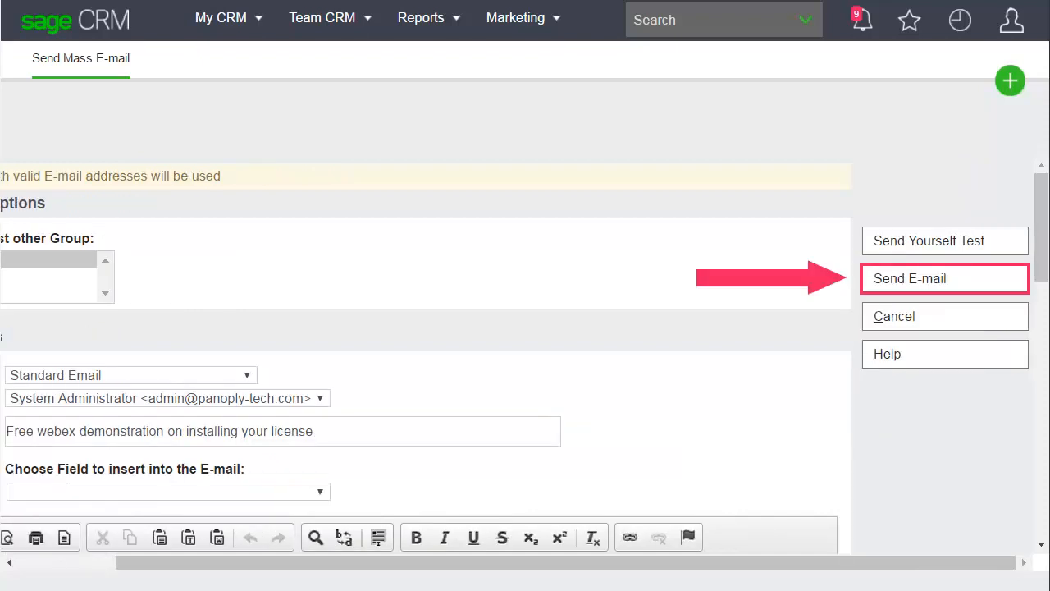
left_click(944, 278)
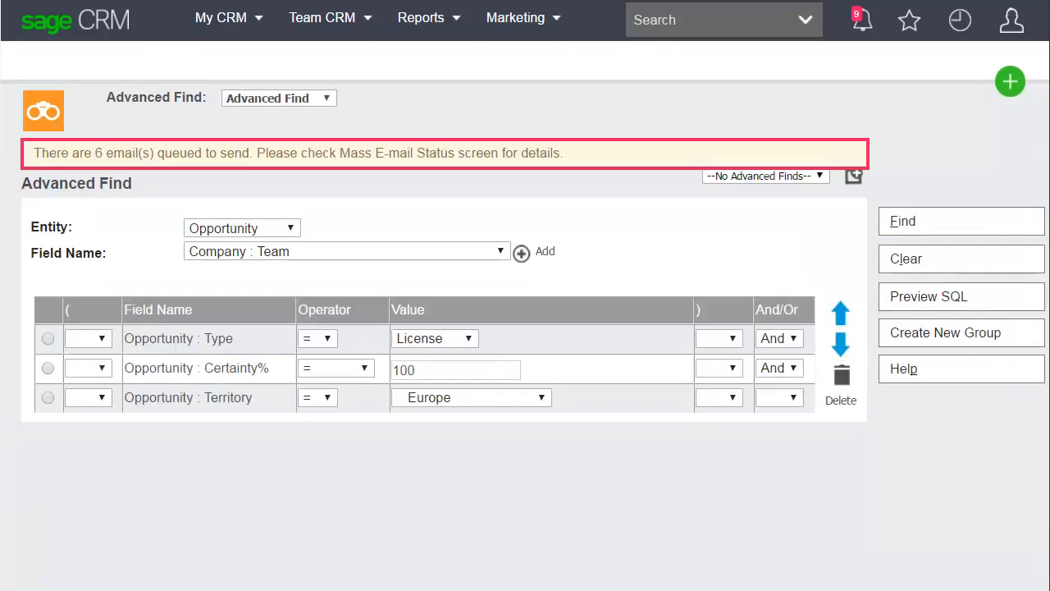